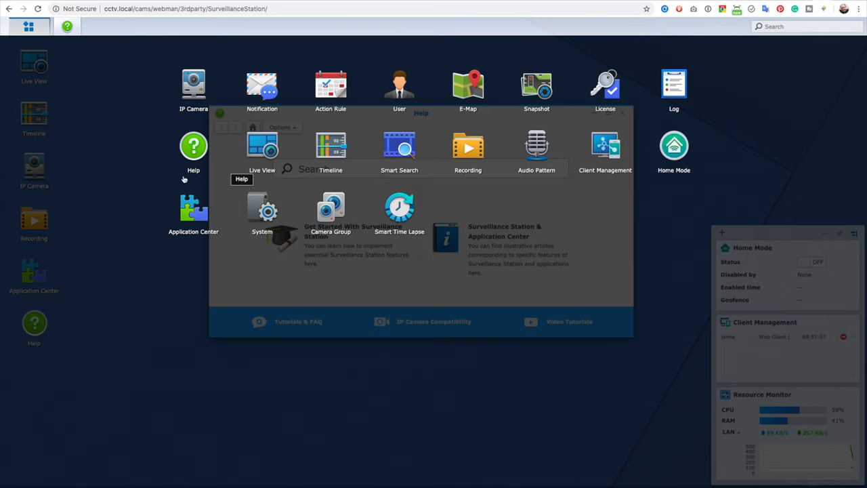
pyautogui.moveTo(434, 216)
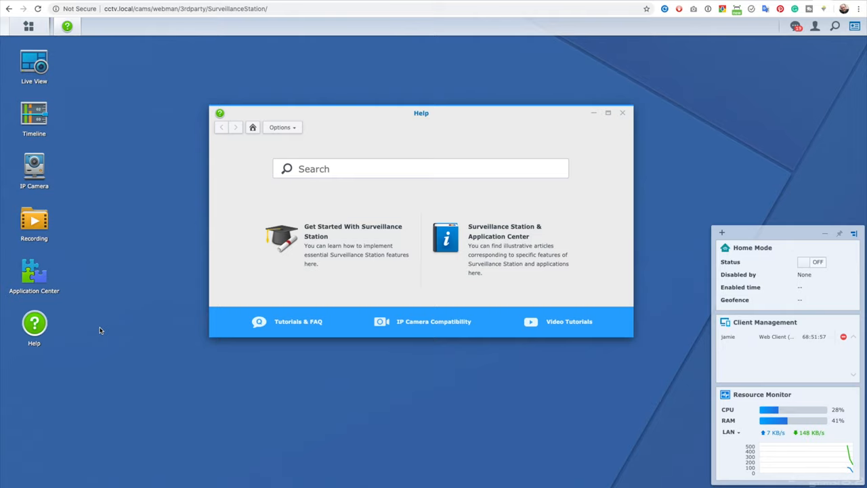
pyautogui.click(28, 25)
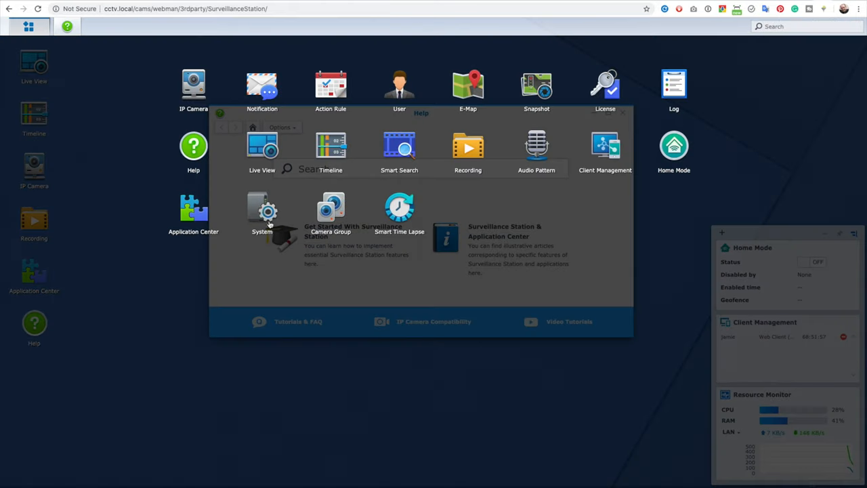